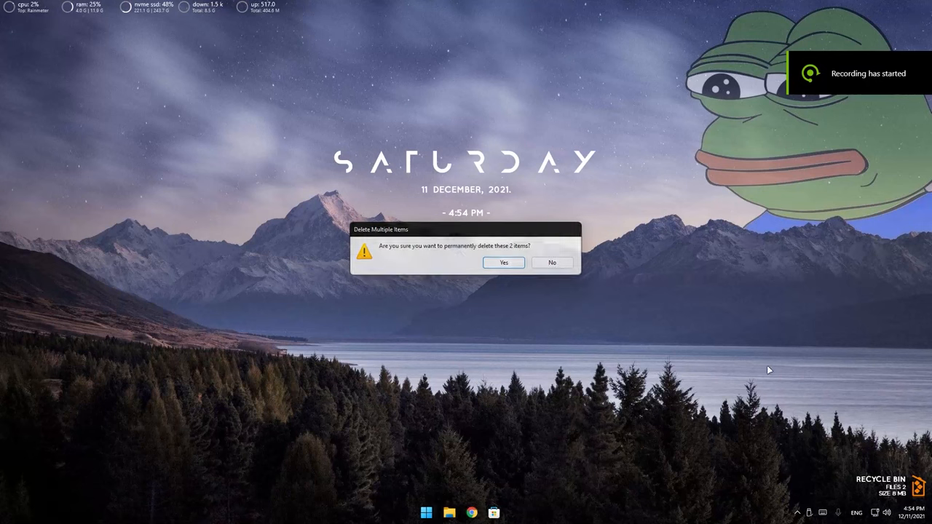
# - Confirm permanently deleting the two items, leaving the Recycle Bin empty
pyautogui.click(504, 262)
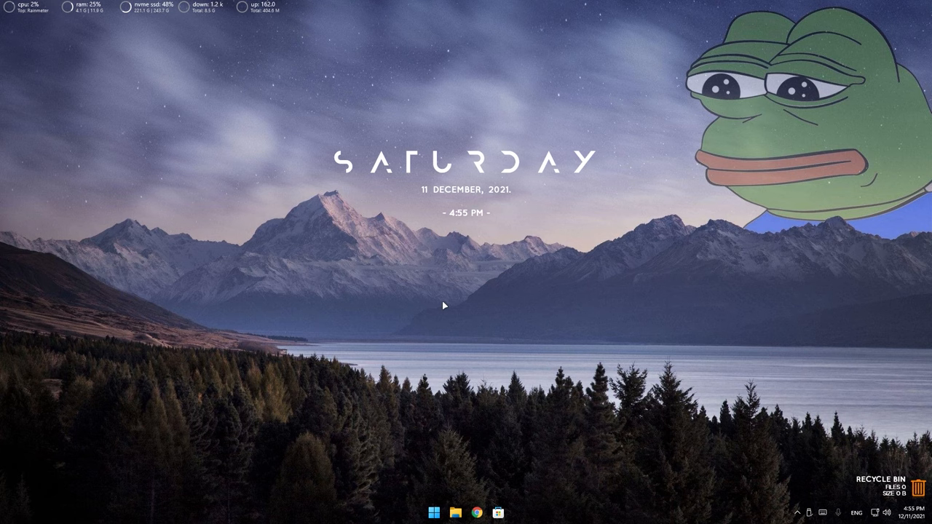
pyautogui.moveTo(347, 347)
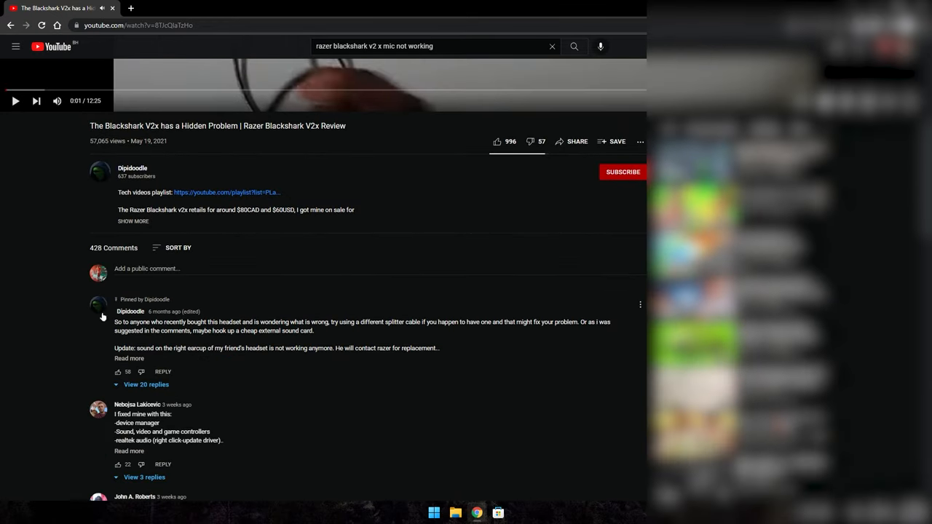
# - Read the comment's fix steps and bring up the actions for Realtek(R) Audio in Device Manager
pyautogui.scroll(-3)
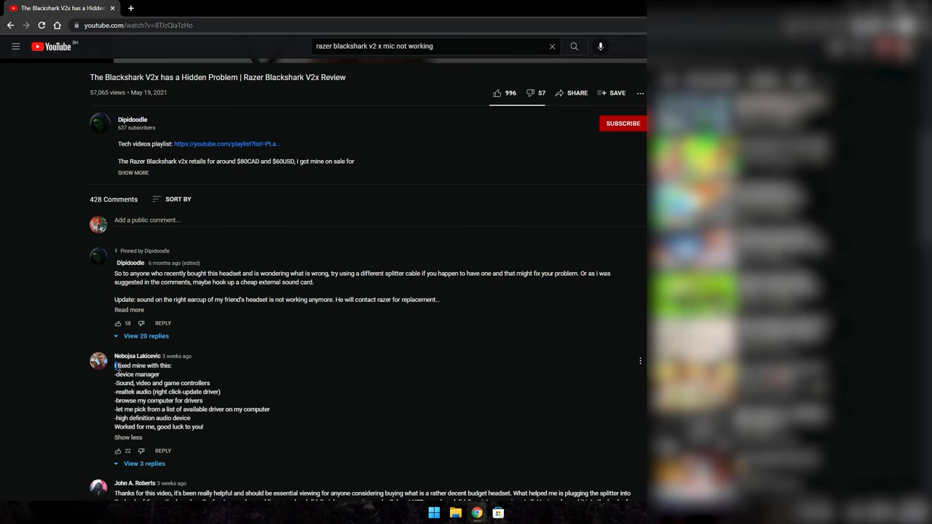
pyautogui.moveTo(113, 365); pyautogui.dragTo(204, 429)
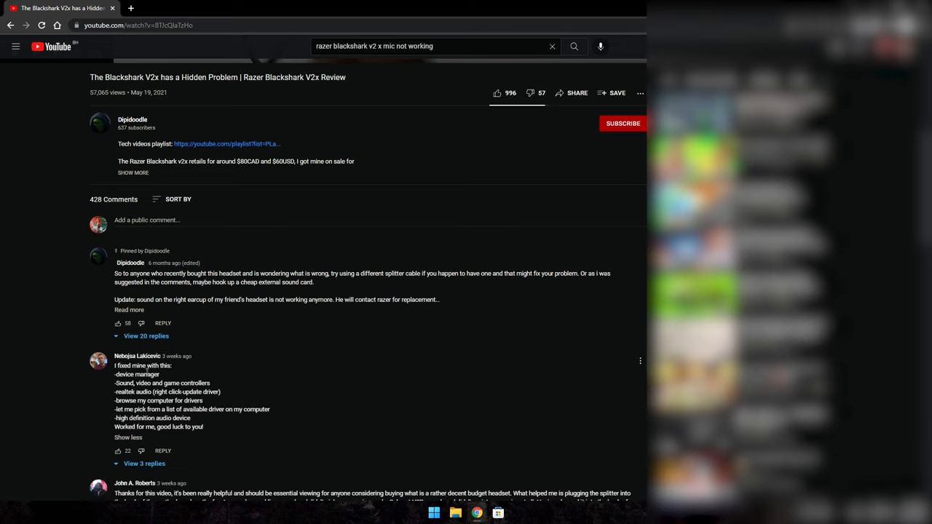
pyautogui.moveTo(280, 418)
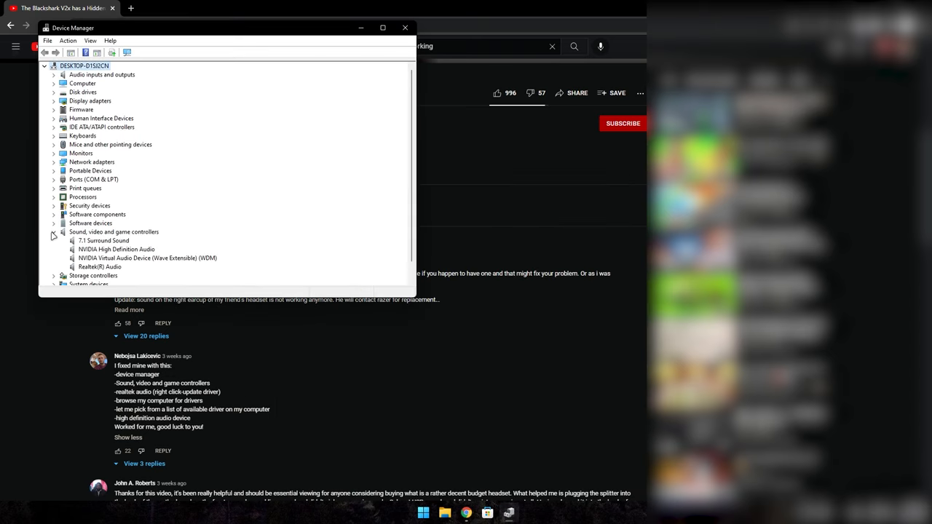
pyautogui.click(99, 266)
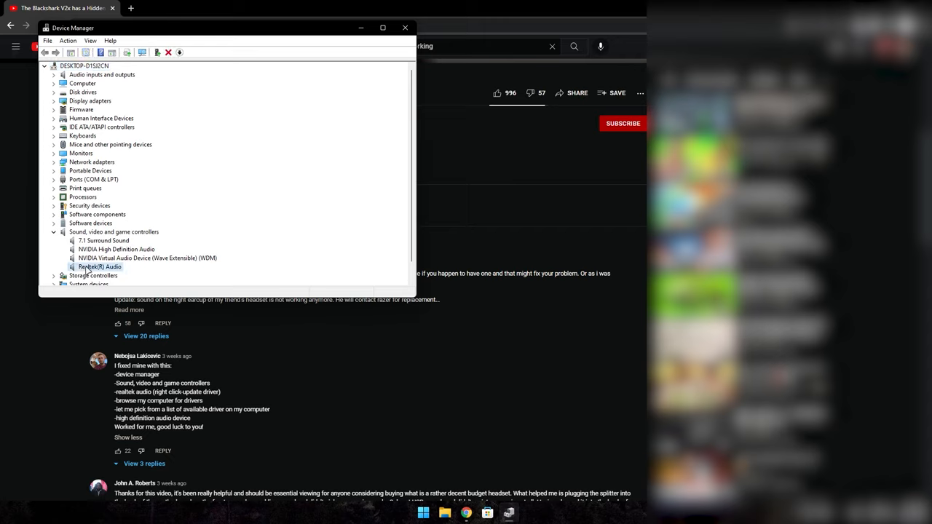
pyautogui.rightClick(101, 267)
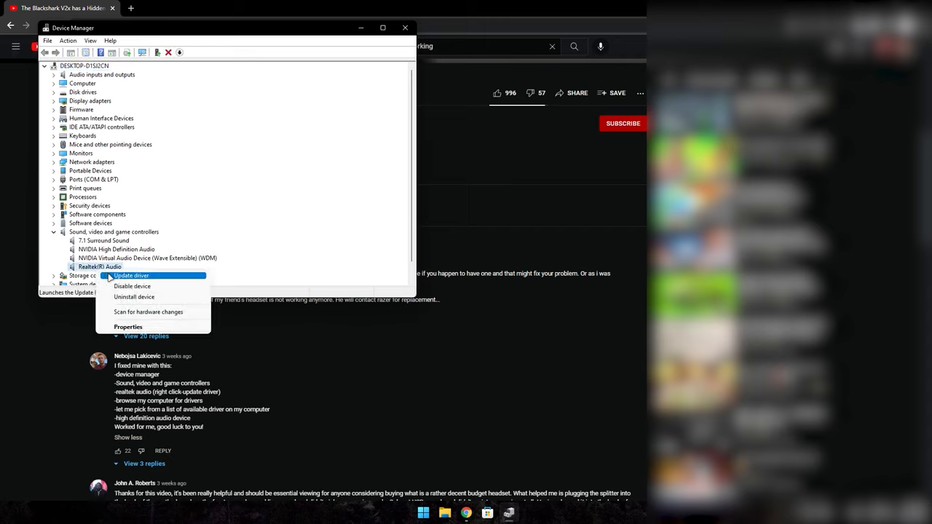
# - Start Update Driver for Realtek Audio from this computer and choose the generic High Definition Audio Device
pyautogui.click(131, 275)
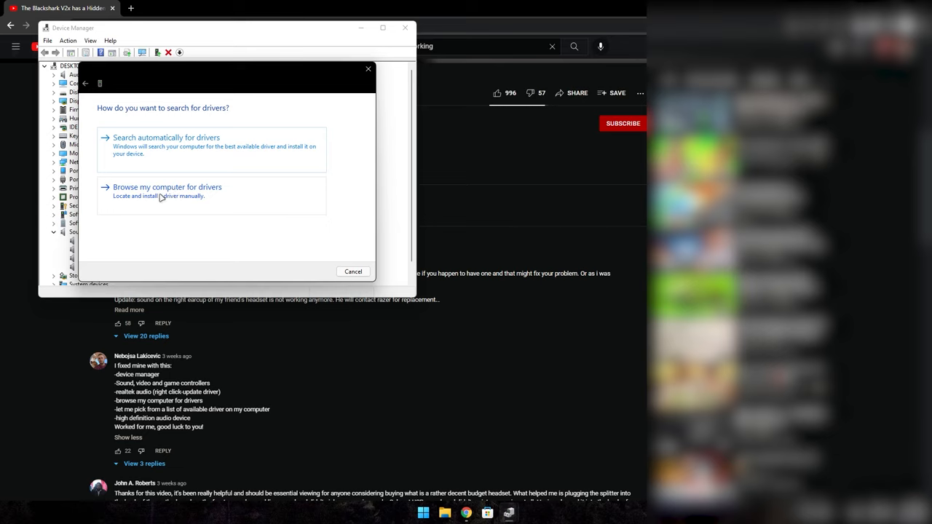
pyautogui.click(166, 186)
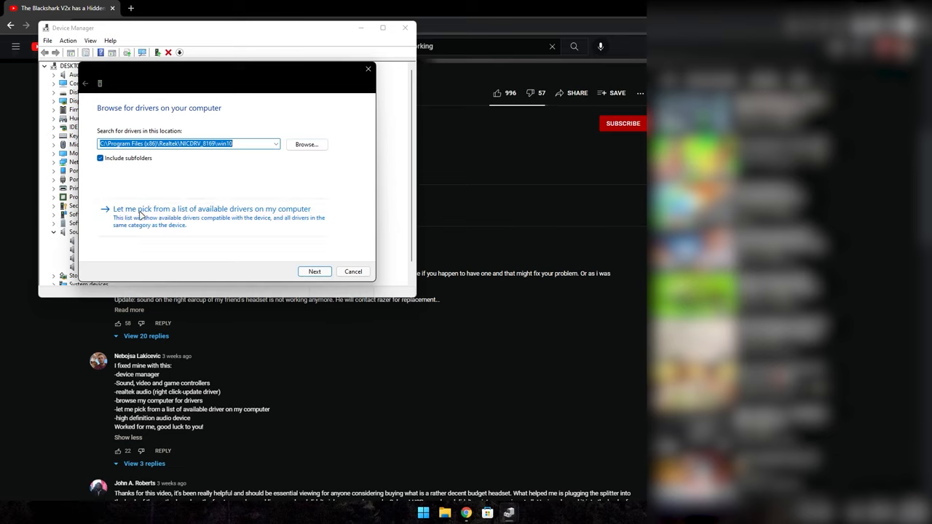
pyautogui.moveTo(204, 215)
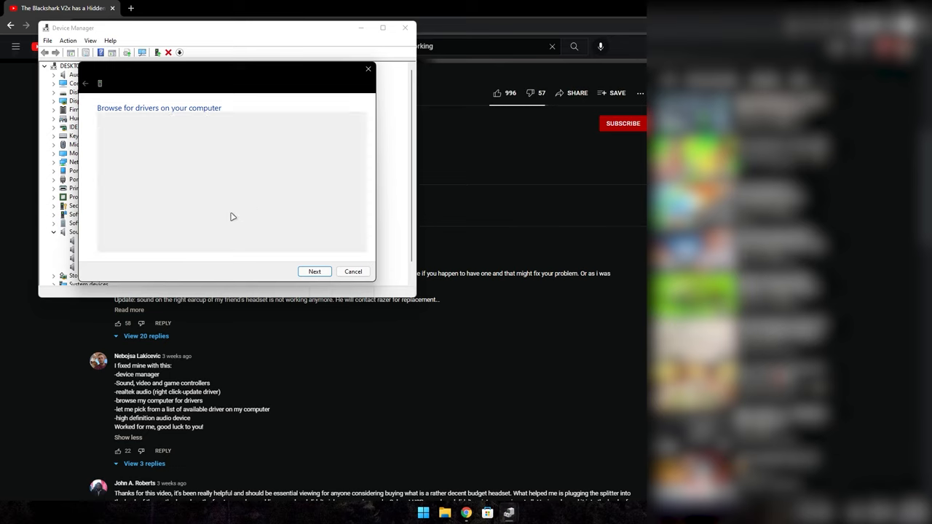
pyautogui.click(314, 271)
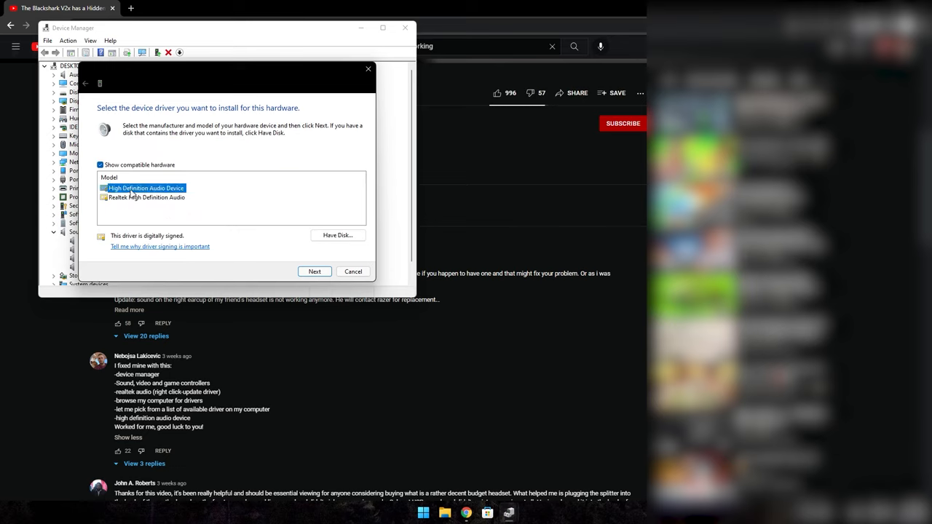
pyautogui.moveTo(168, 193)
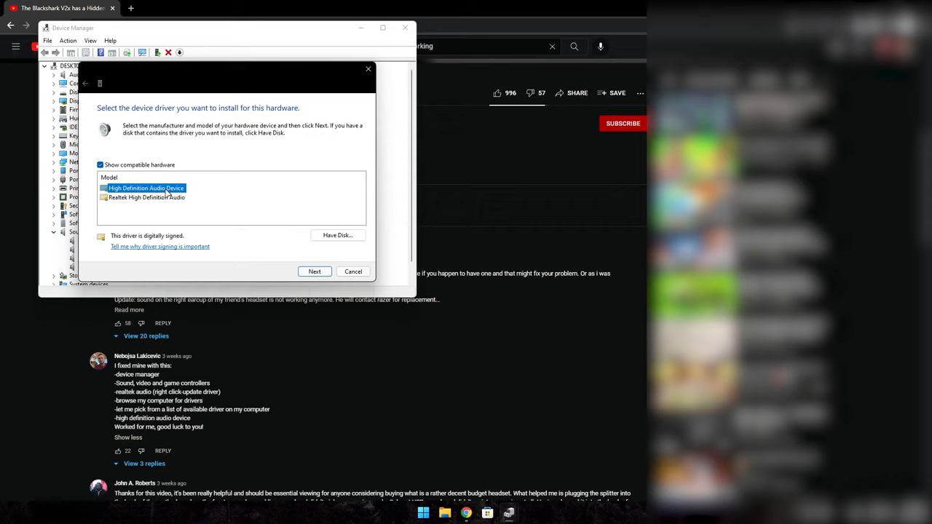